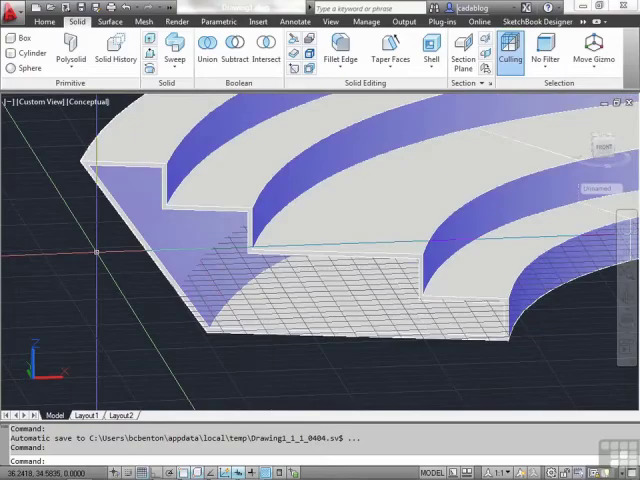
# - Show the Surface ribbon tab's surface-creation tools above the curved stair model
pyautogui.click(110, 23)
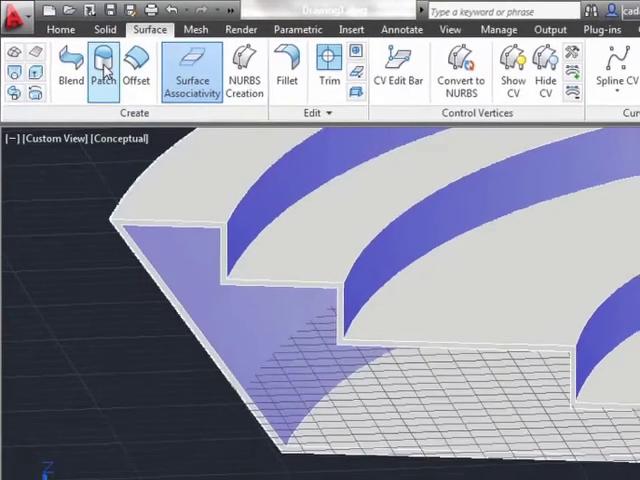
# - Start a Patch surface with the CHain option to close the lower step's open side
pyautogui.click(101, 72)
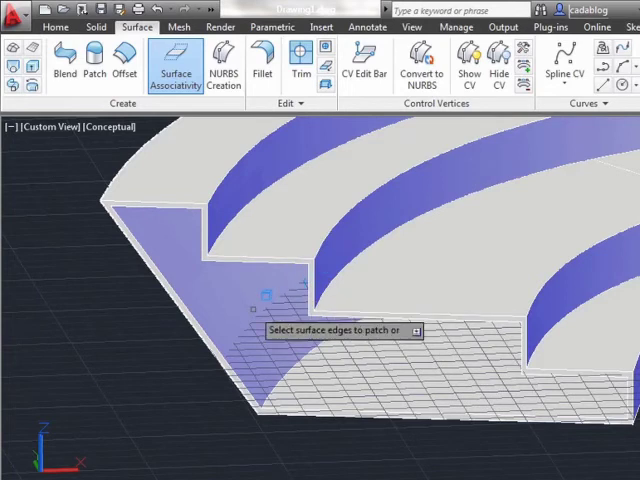
pyautogui.write('ch')
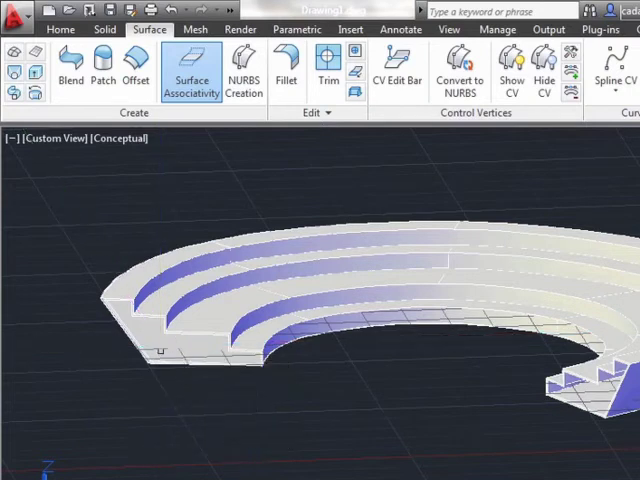
# - Return to the Solid tab and start Offset Edge on the stair solid
pyautogui.click(104, 29)
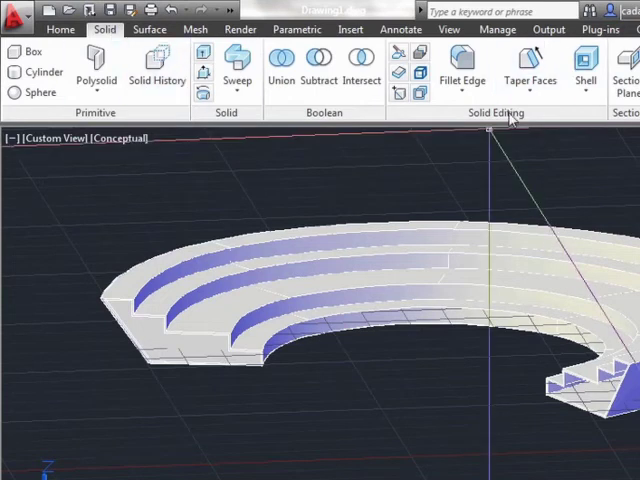
pyautogui.moveTo(419, 93)
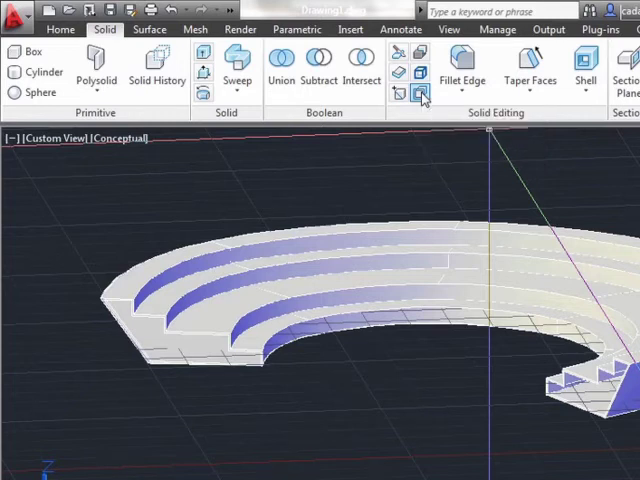
pyautogui.click(421, 92)
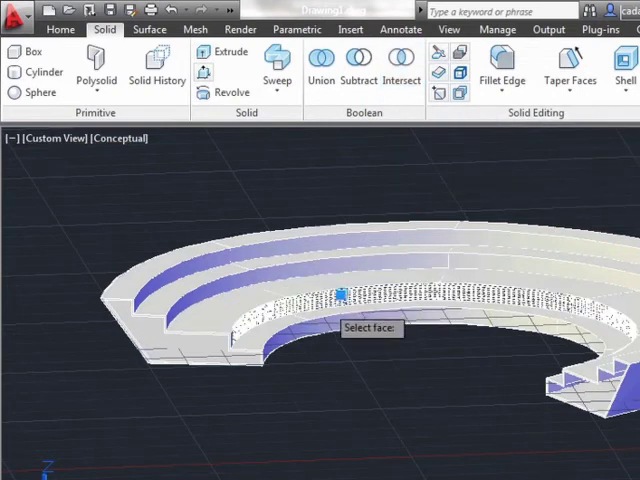